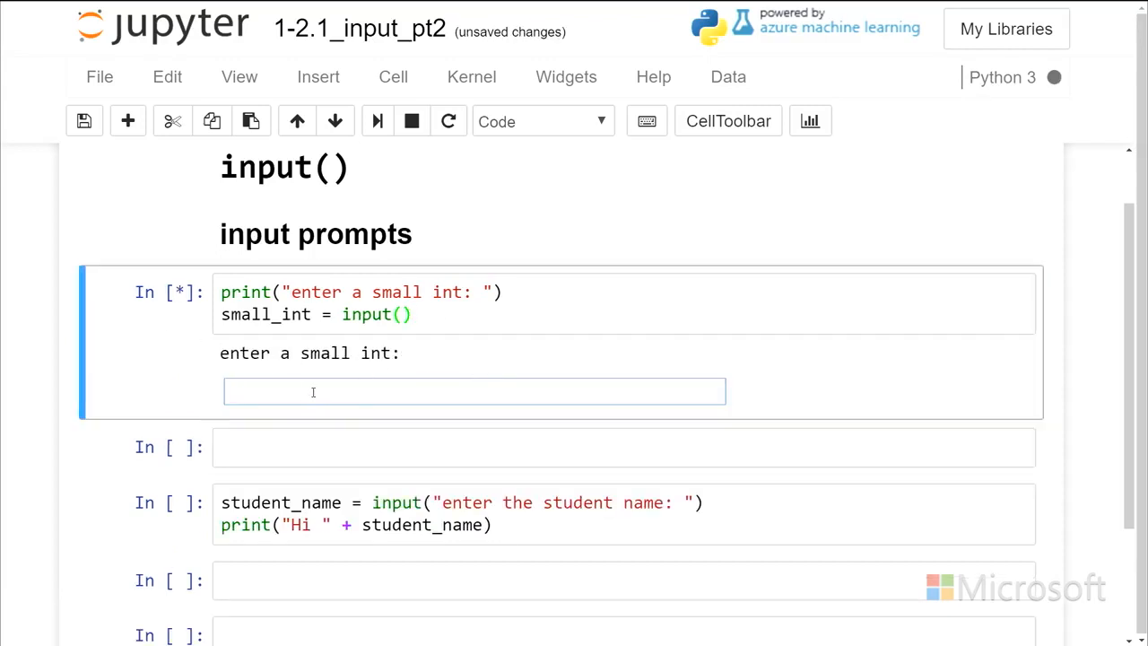
- Answer the 'enter a small int:' prompt with 3 and scroll down to the student_name cell
text(3)
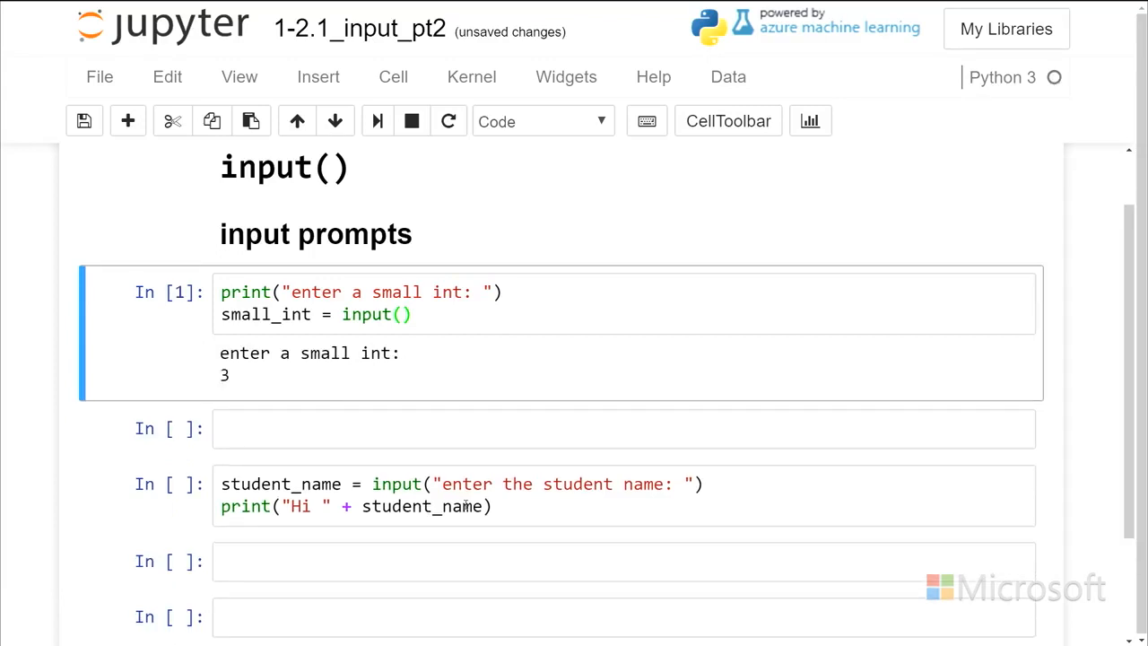
scroll(down, 3)
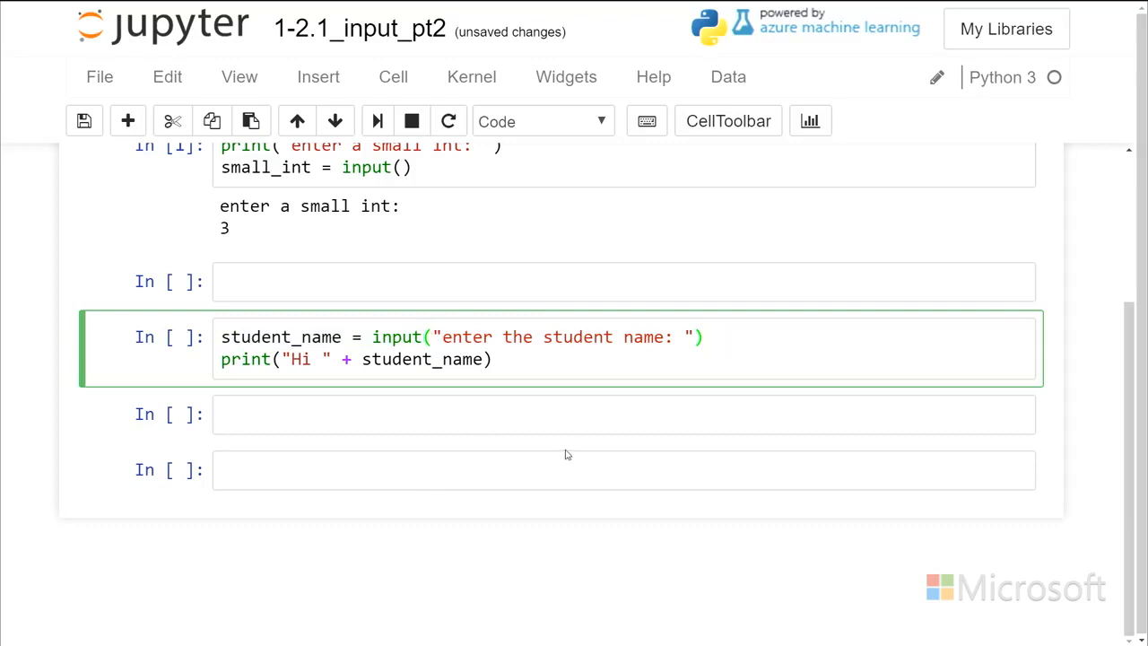
mouse_move(840, 313)
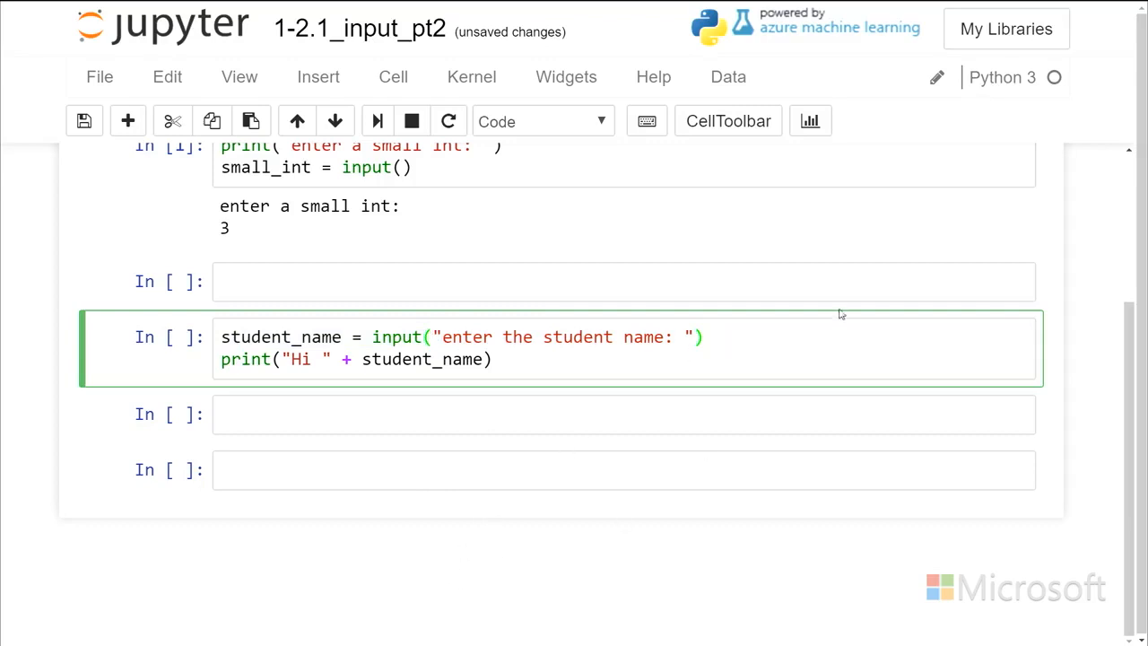
- Run the student_name cell and enter Alton at its name prompt
click(720, 336)
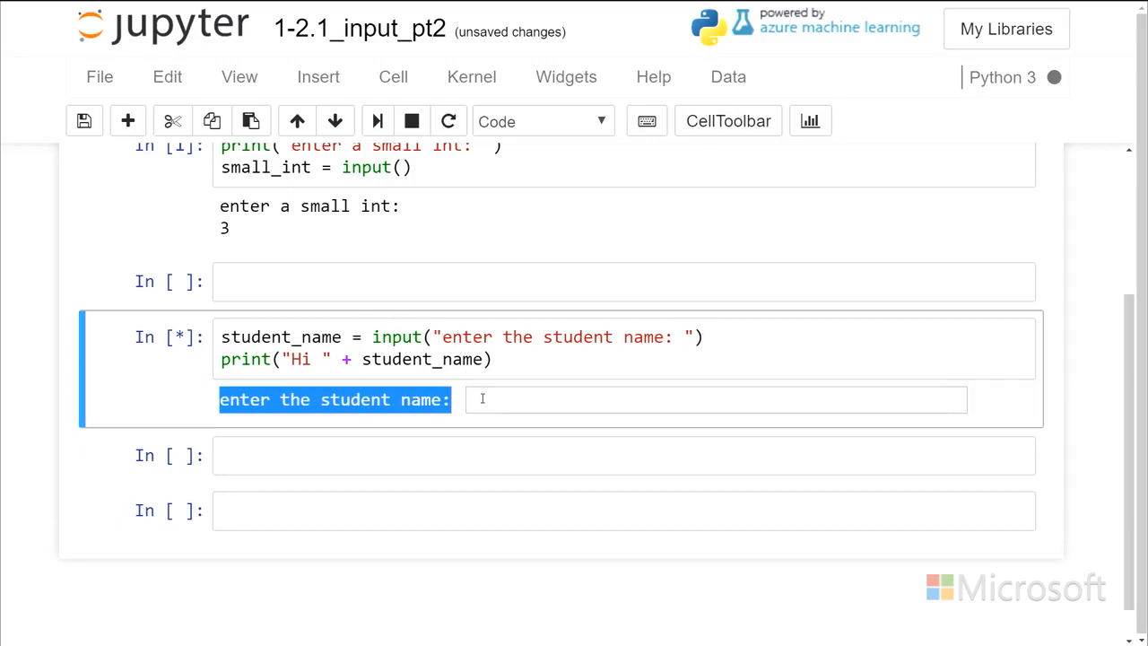
click(715, 399)
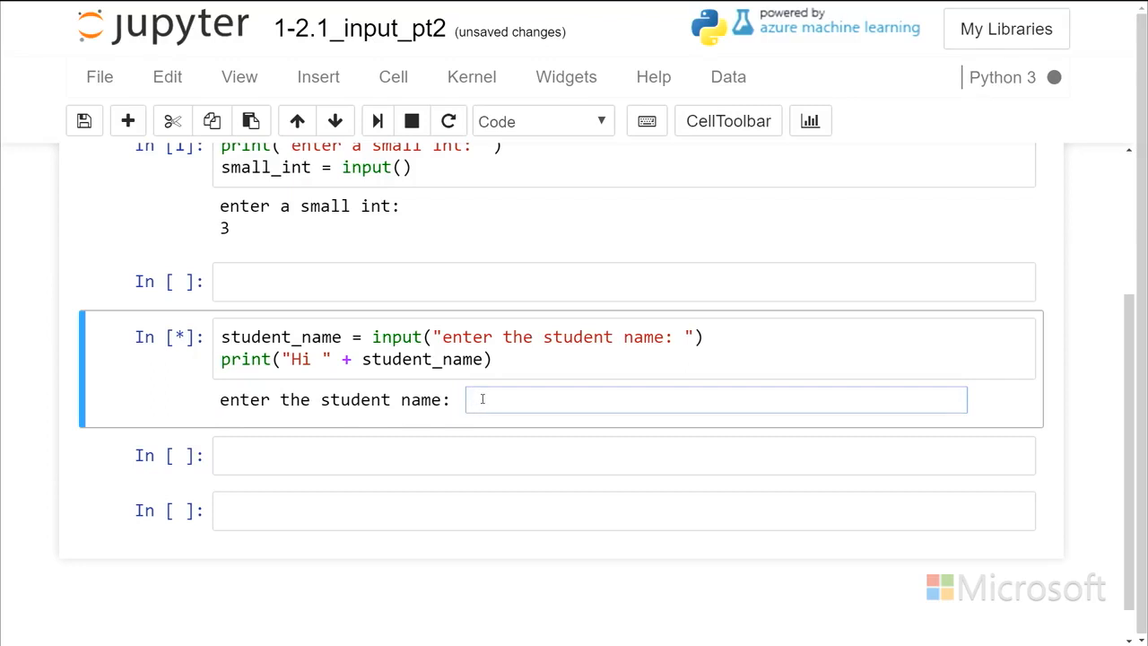
text(Alton)
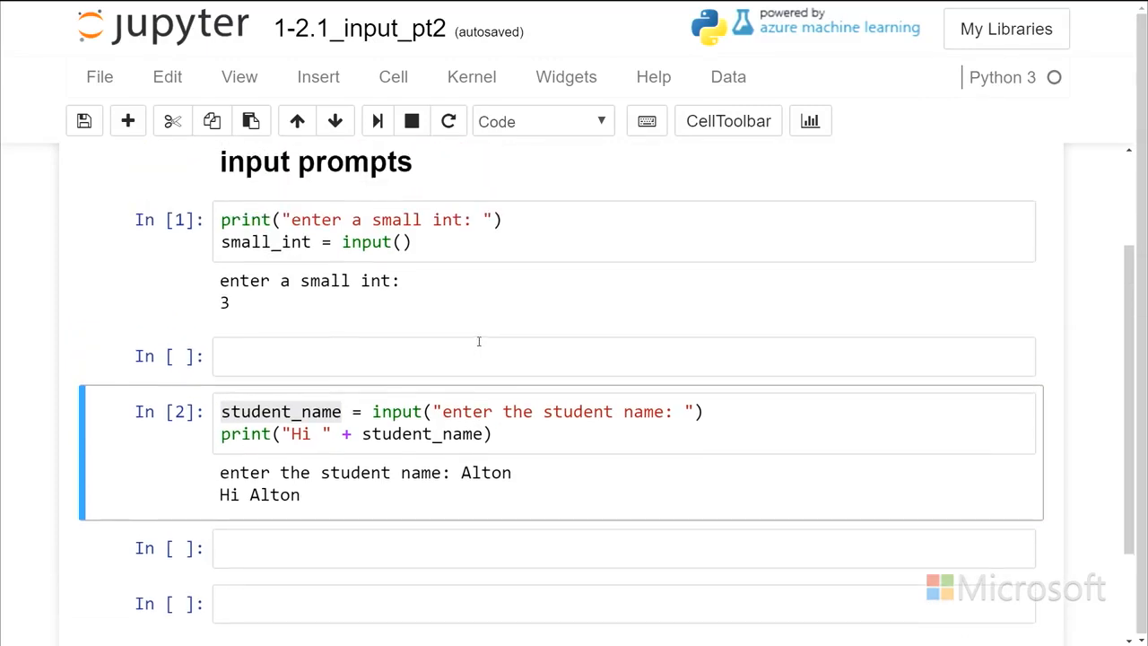
scroll(down, 3)
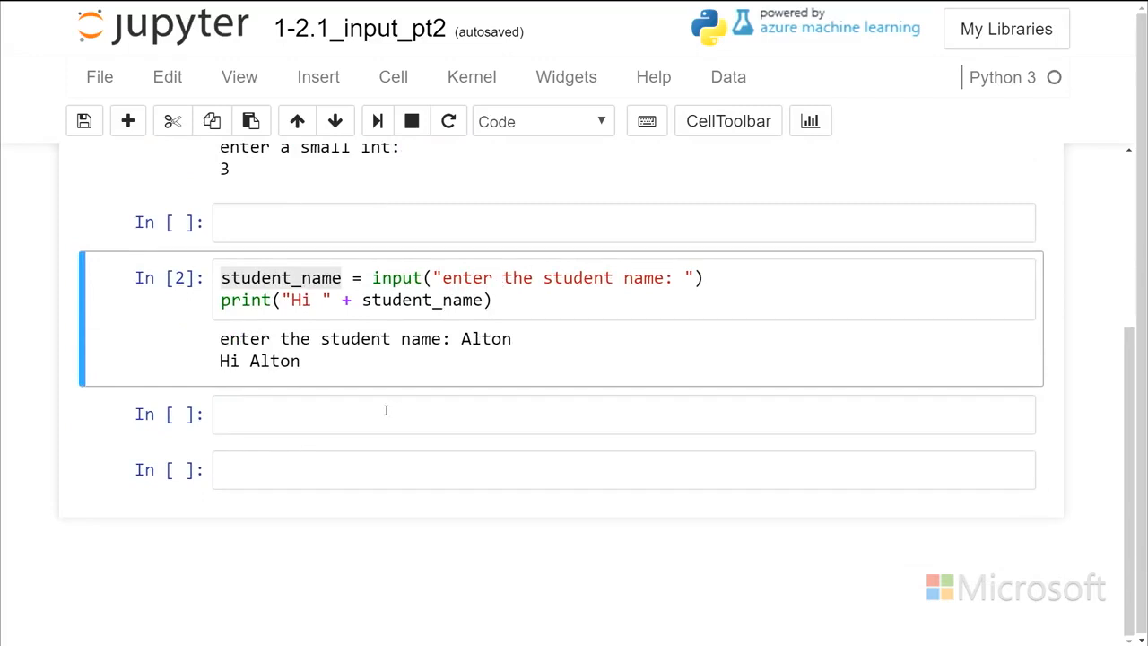
- Enter type(student_name) in the empty cell below the greeting and run it to show str
click(386, 414)
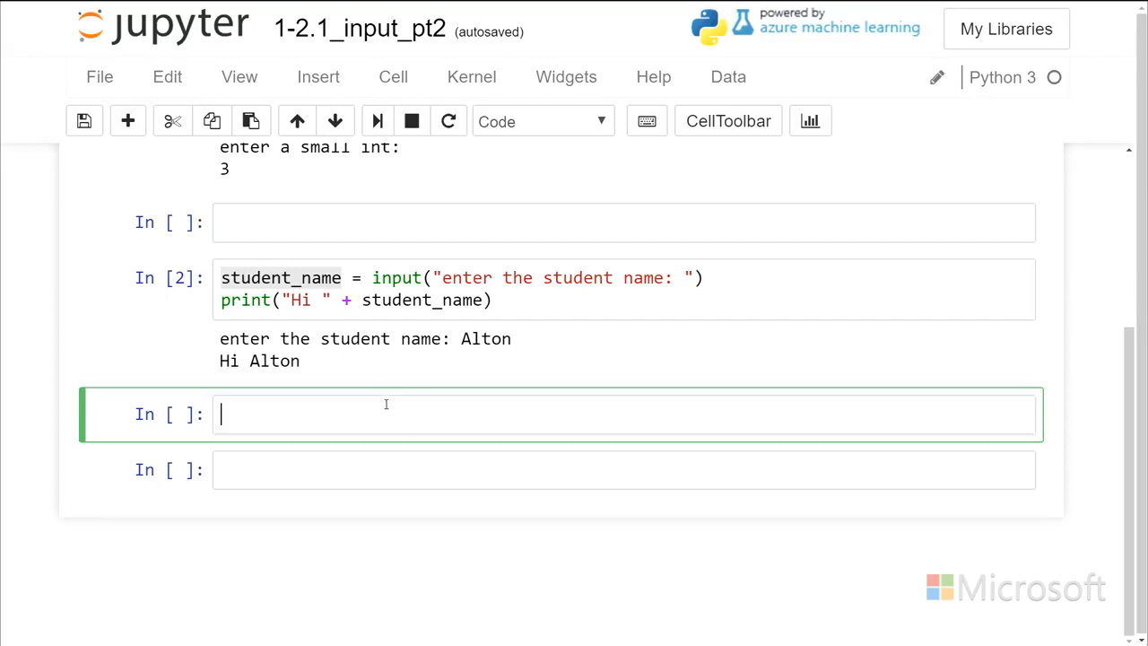
mouse_move(276, 293)
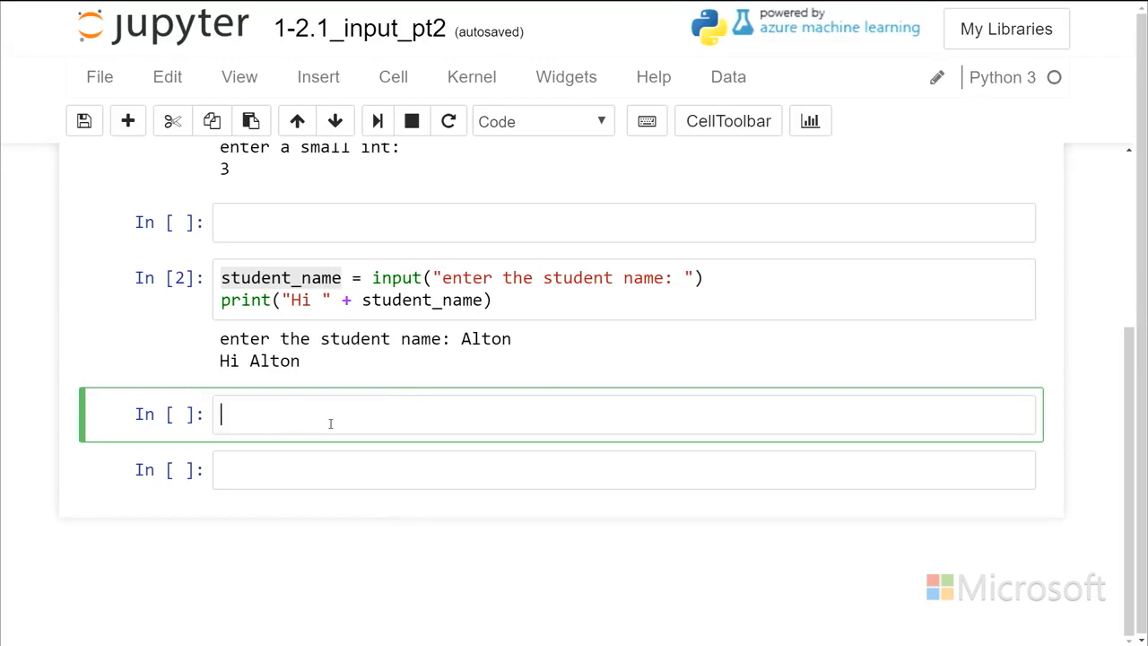
text(type)
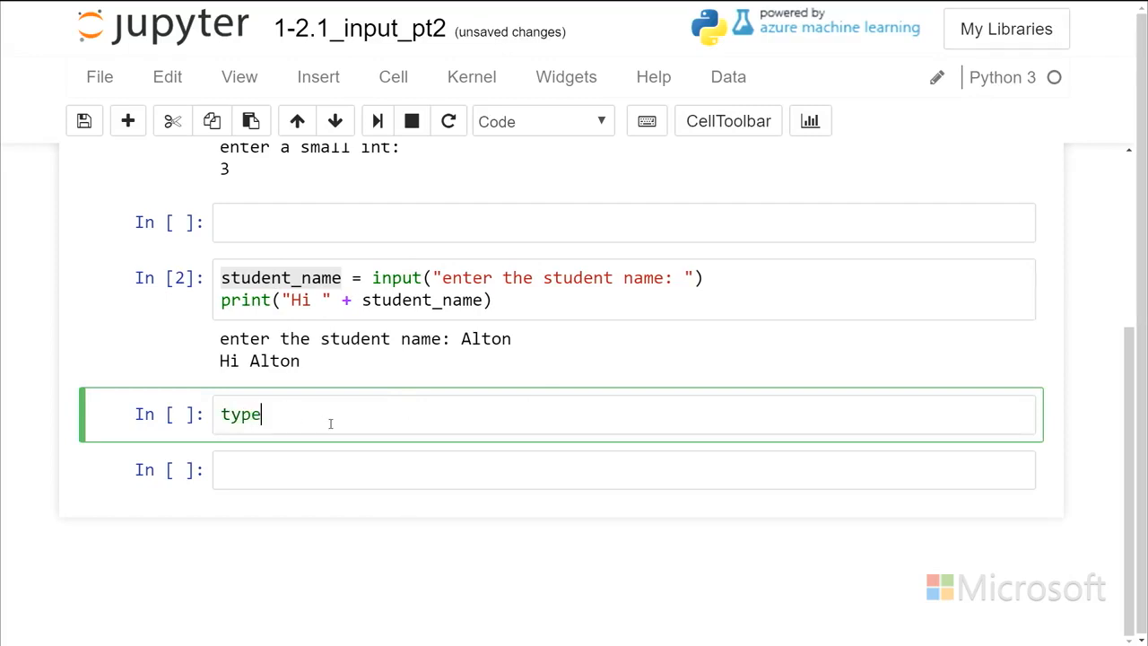
text((st)
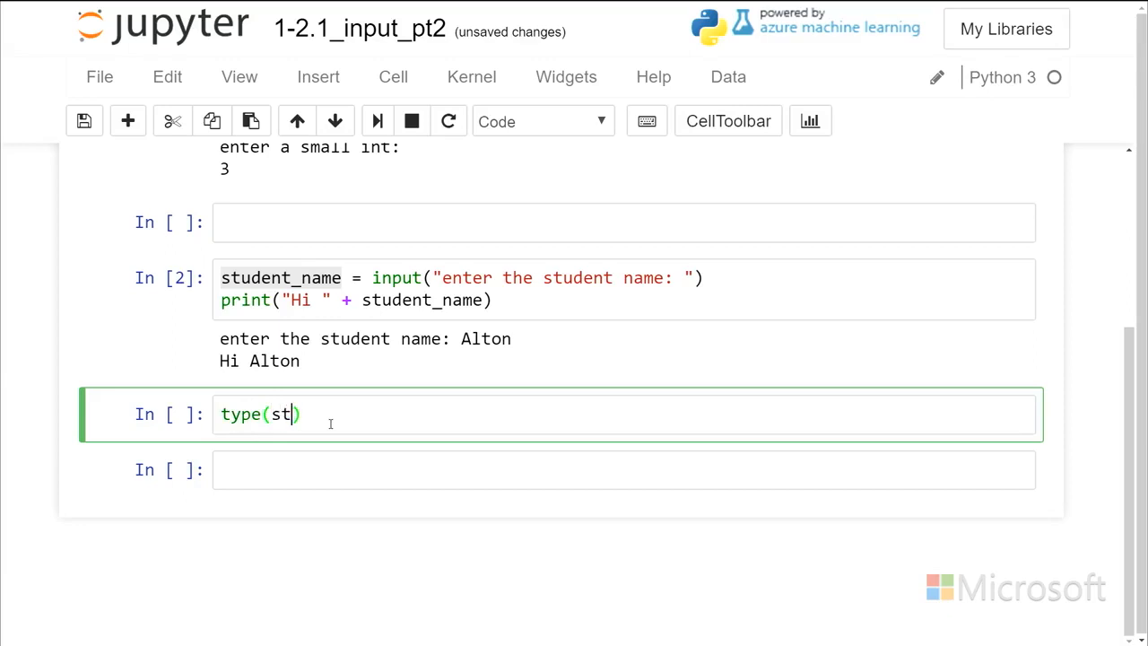
text(udent_name)
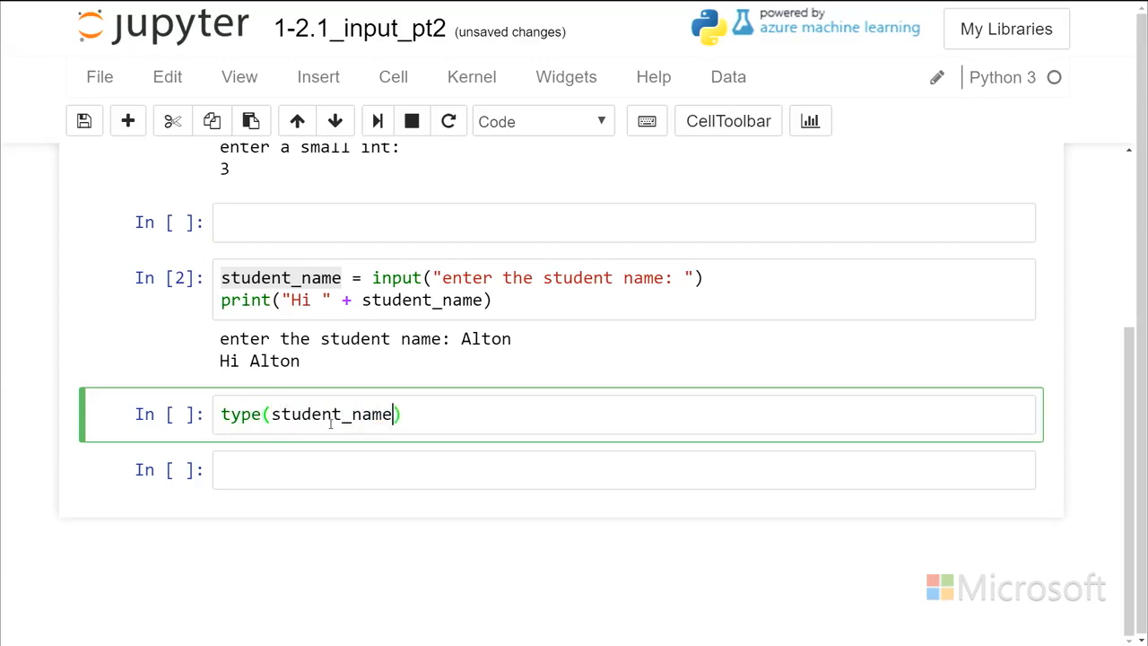
key(enter)
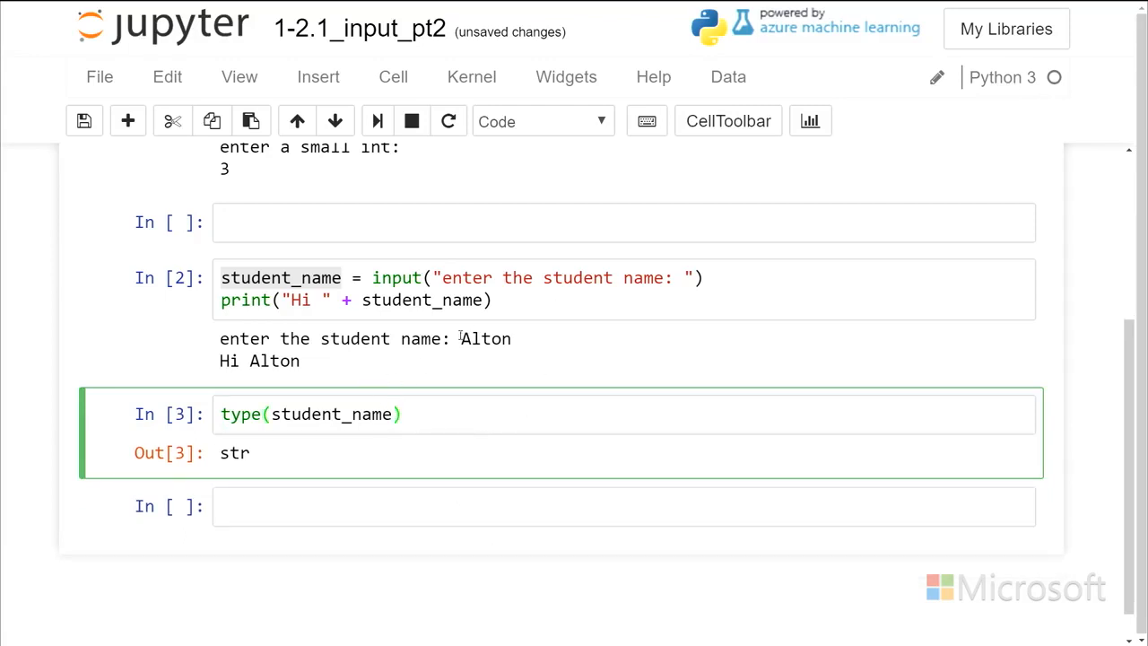
double_click(480, 338)
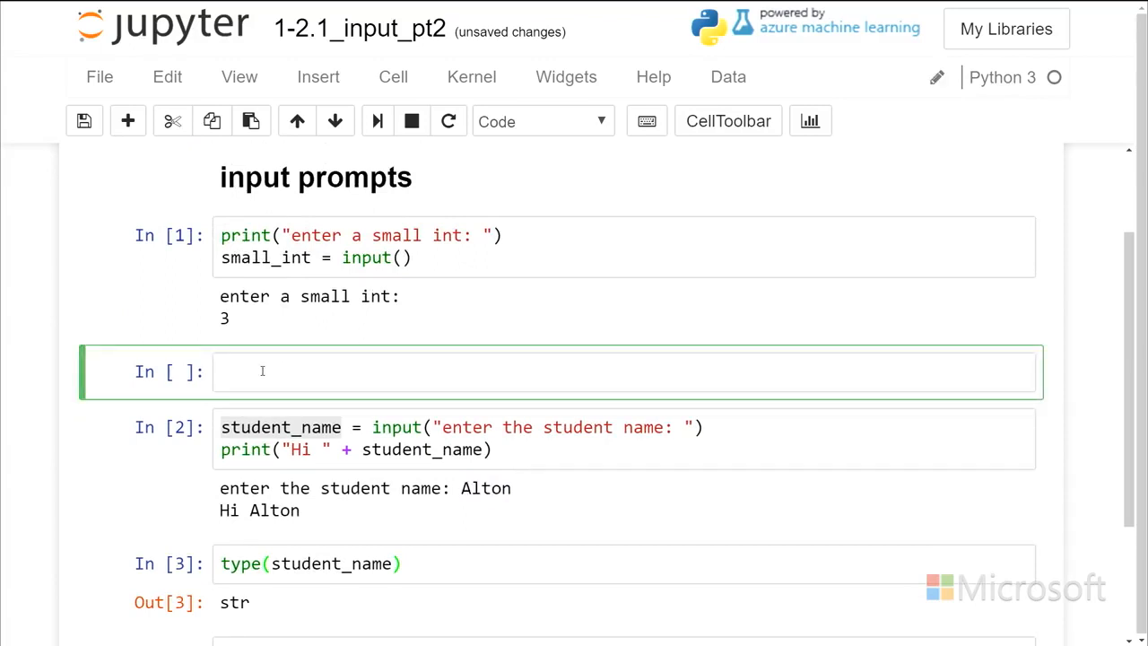
- Enter type(small_int) in the cell after cell 1 and highlight its str result
text(type())
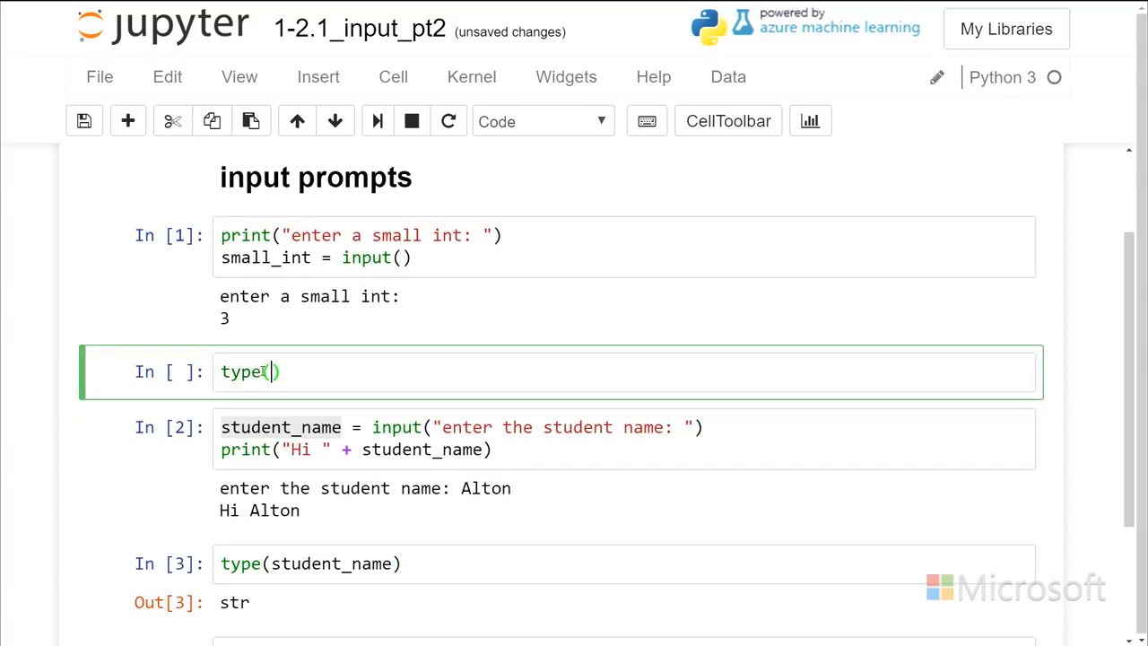
text(small)
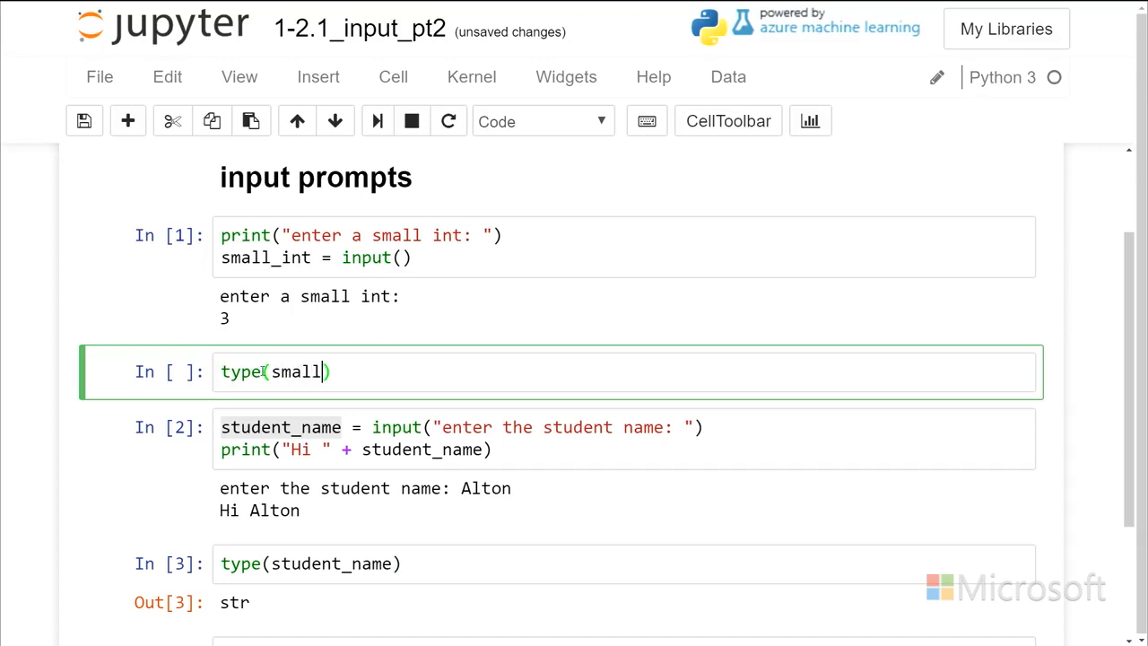
text(_int)
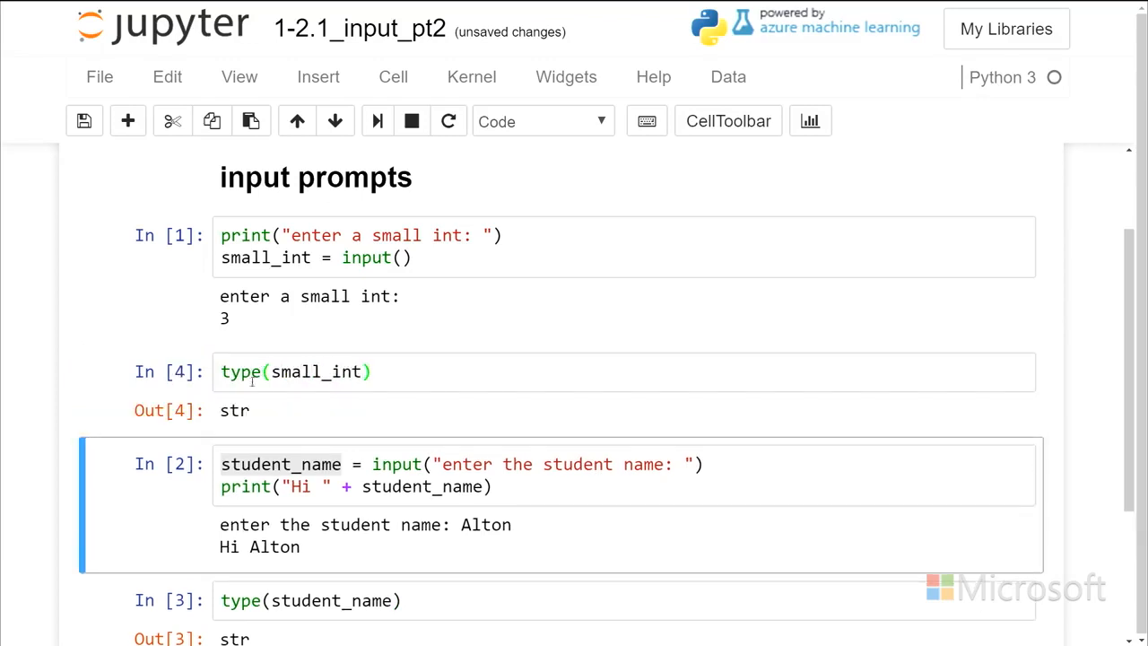
double_click(233, 409)
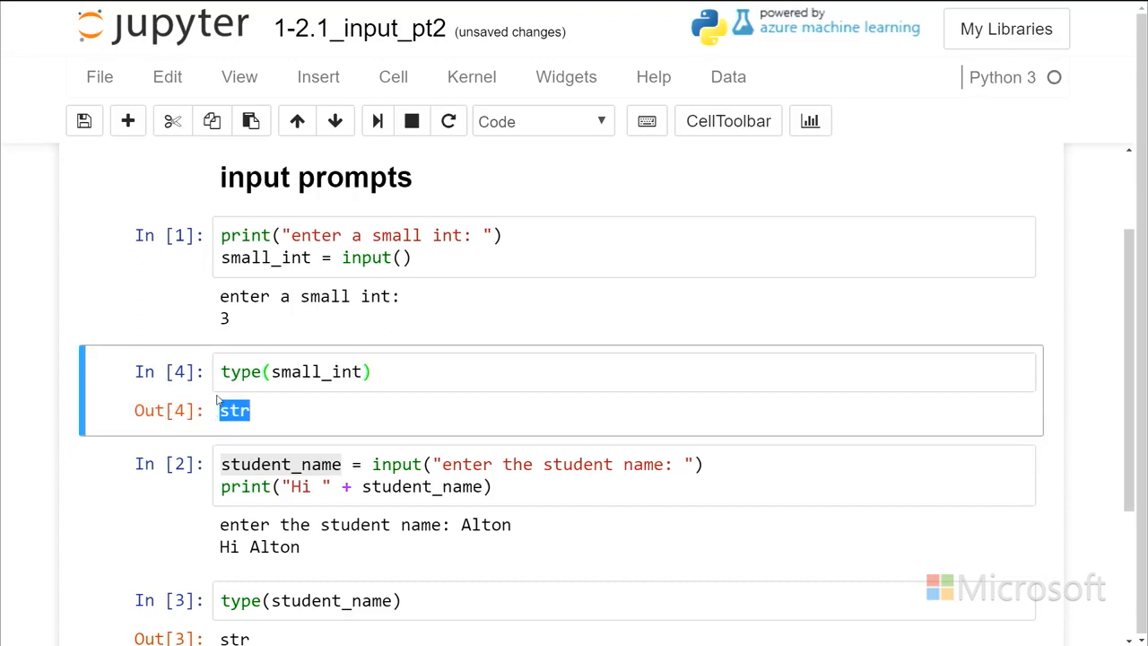
- Highlight the entered value 3 and reopen the small_int type-check cell for editing
click(336, 258)
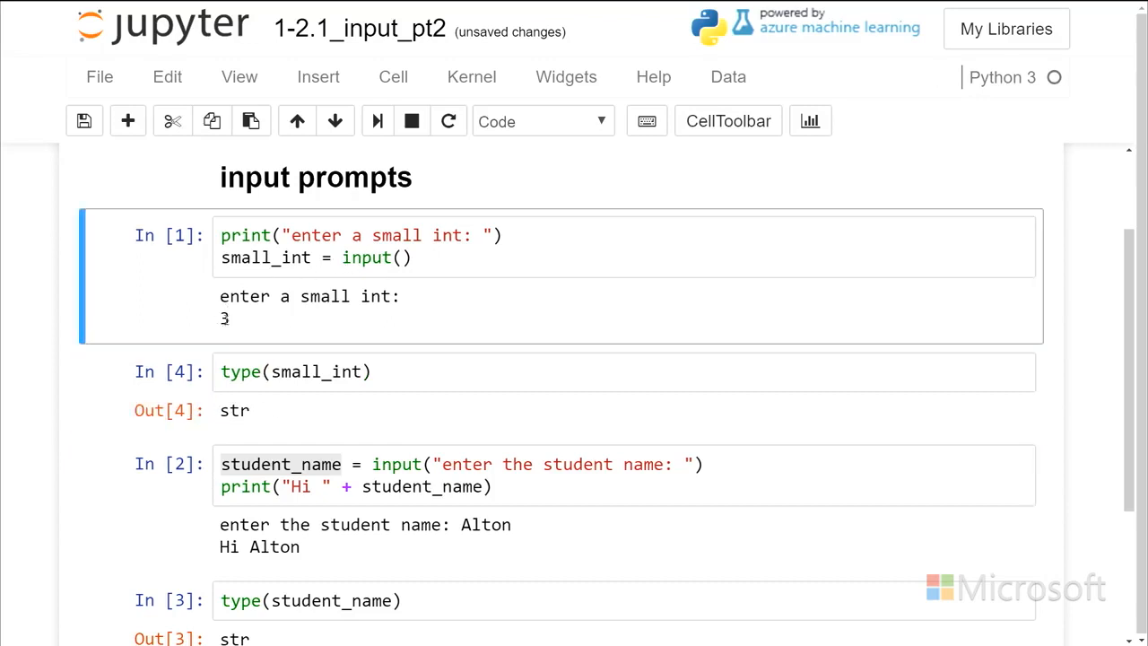
double_click(224, 319)
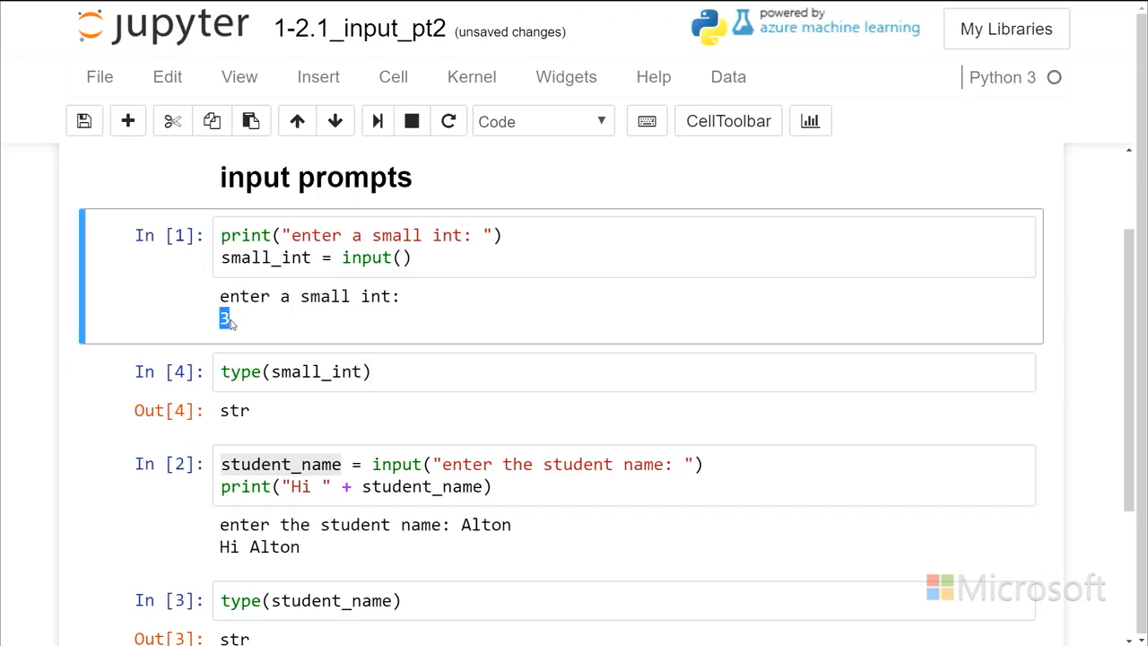
mouse_move(238, 325)
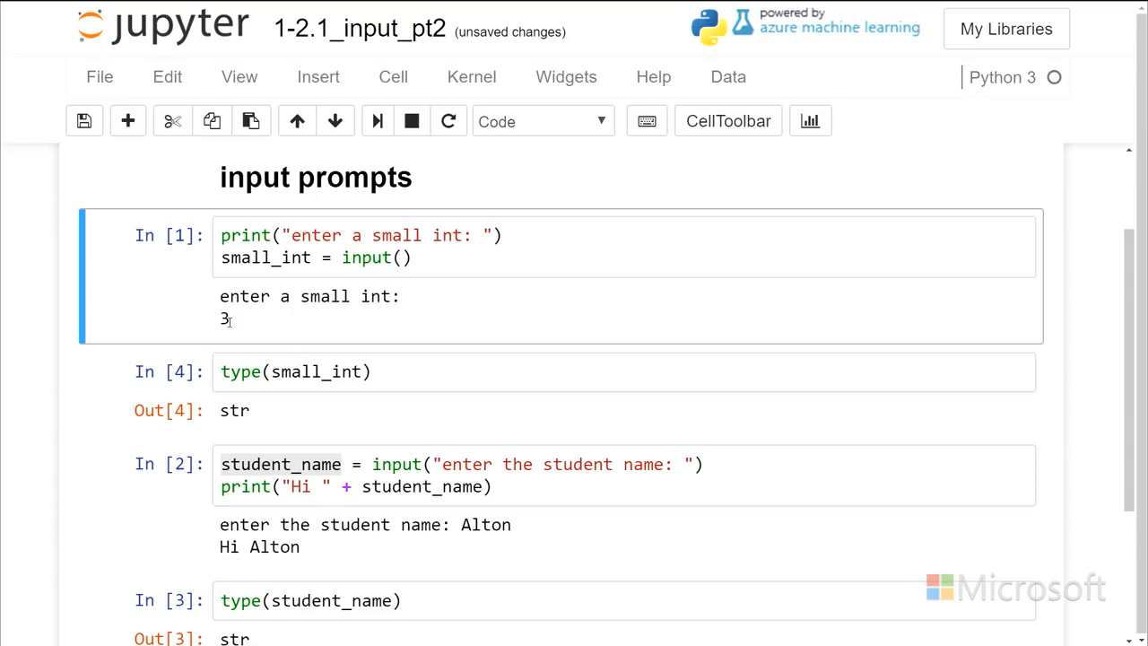
double_click(223, 318)
text( ")
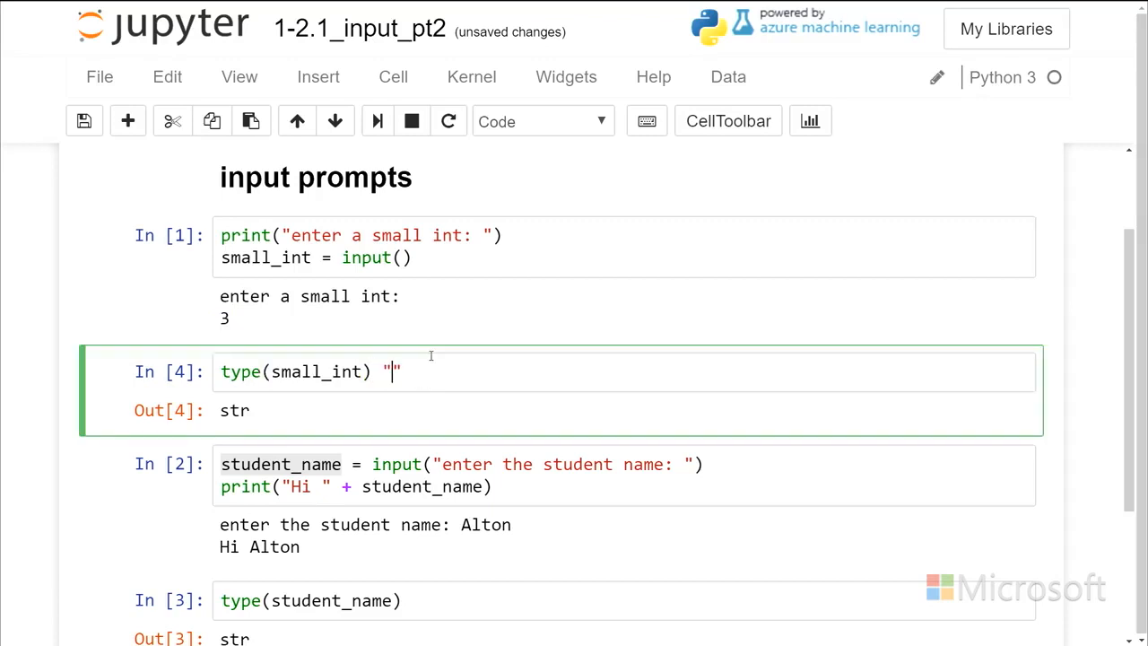
- Type "3" after type(small_int) and highlight the quoted 3
text(3)
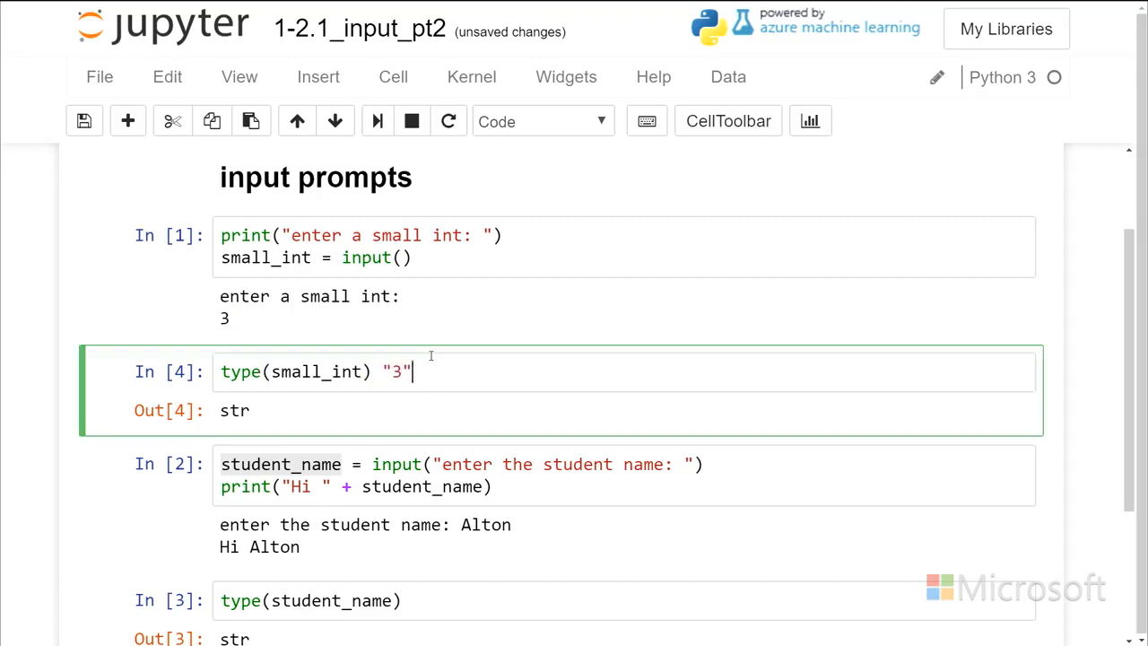
double_click(397, 371)
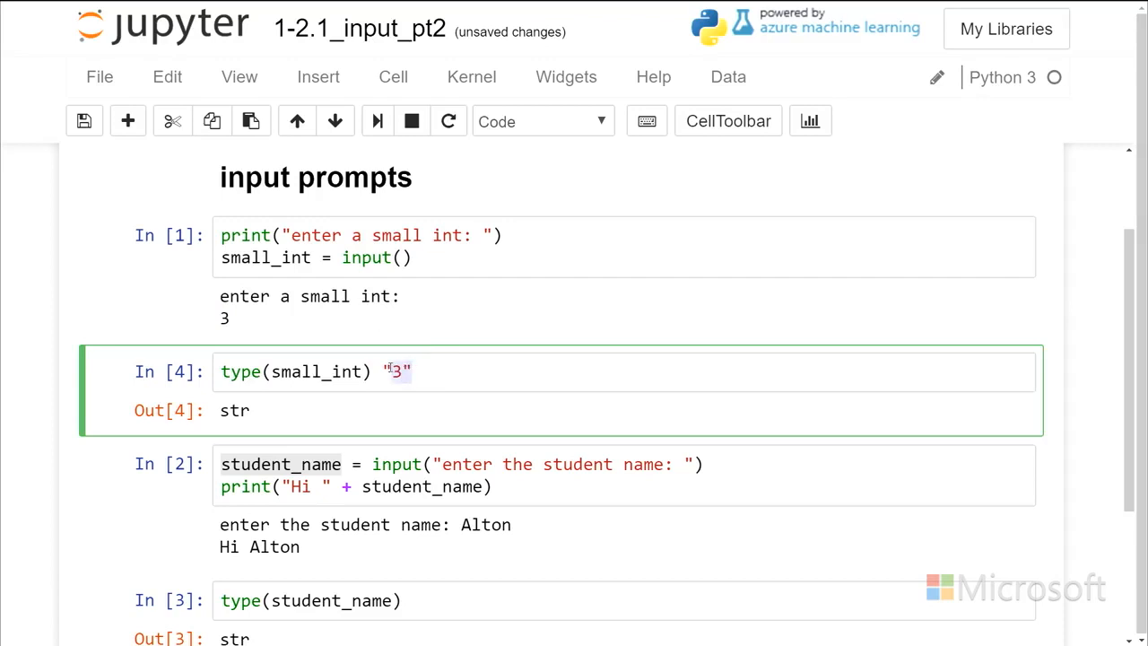